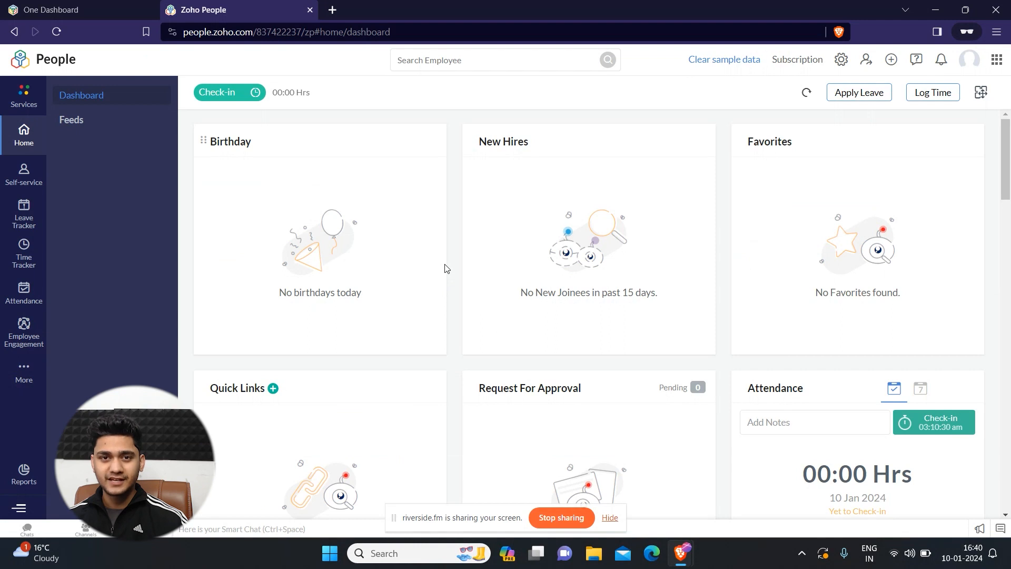
Go to Performance, My Review, and open the empty Goals tab
click(23, 332)
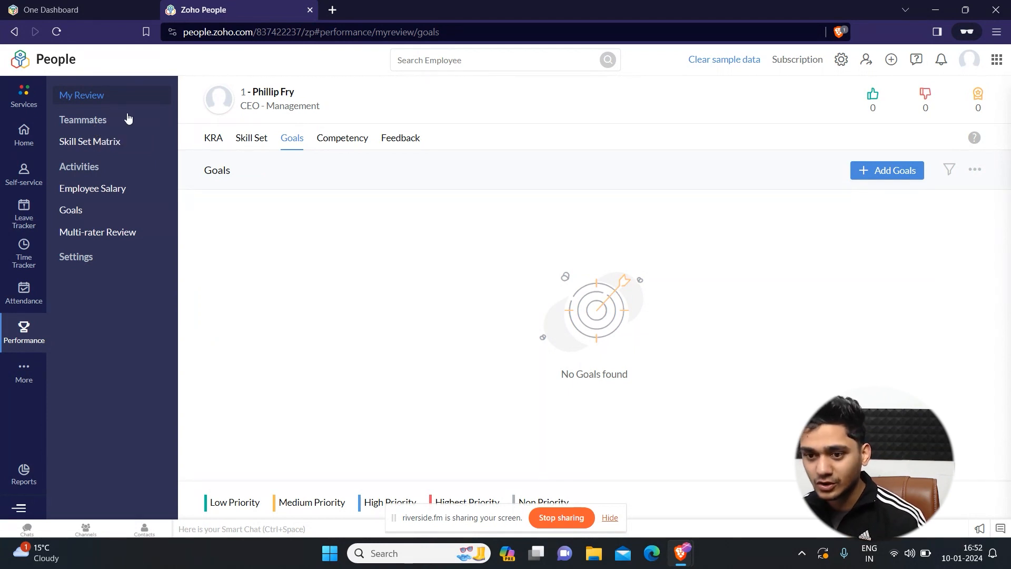
click(24, 332)
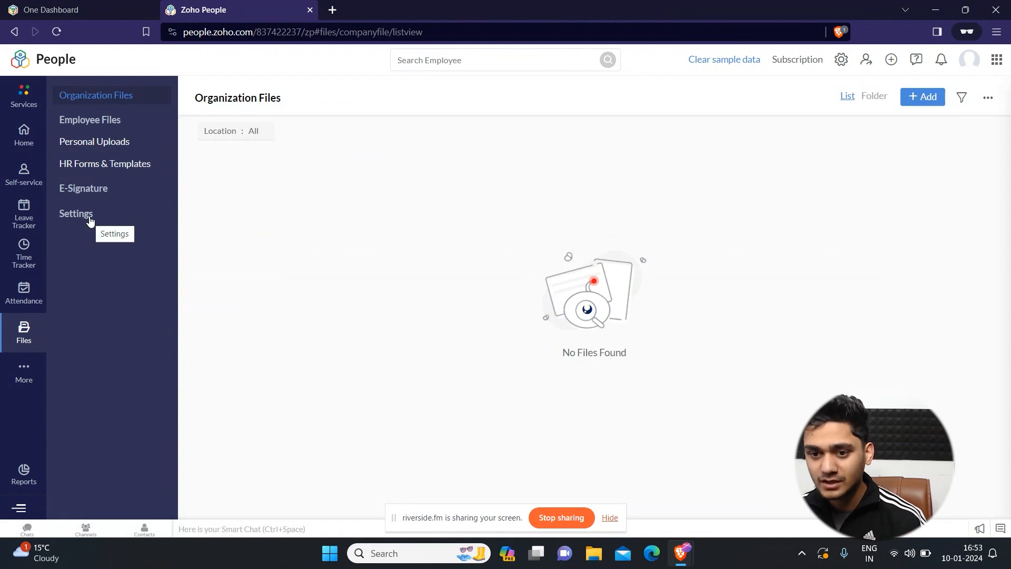